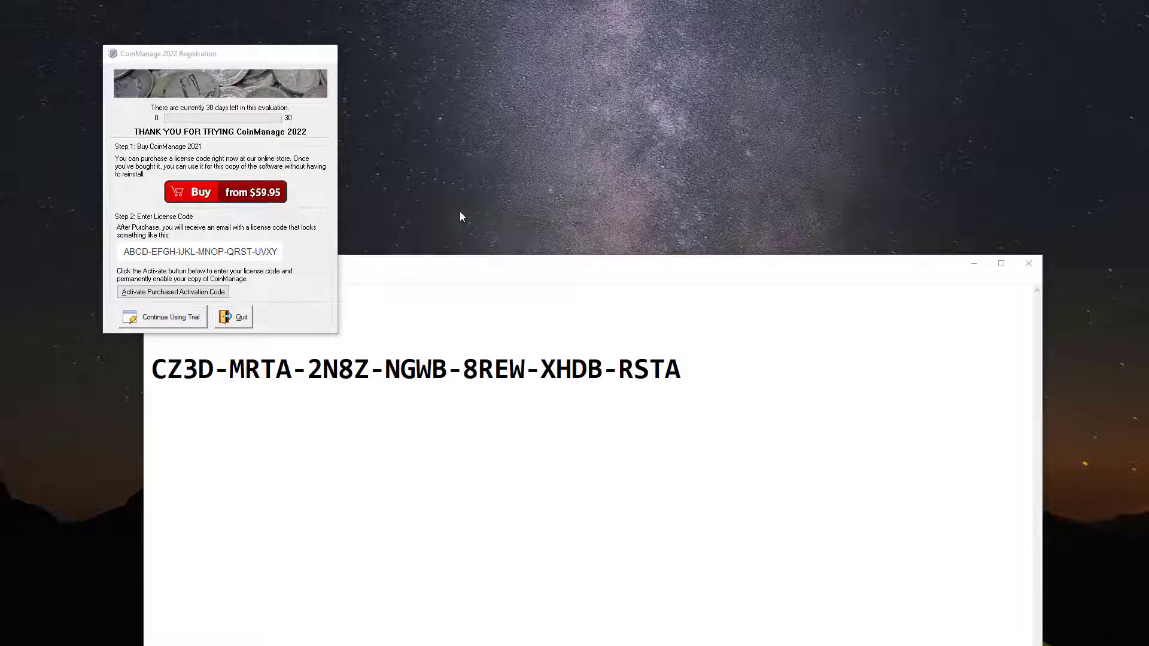
pyautogui.moveTo(253, 100)
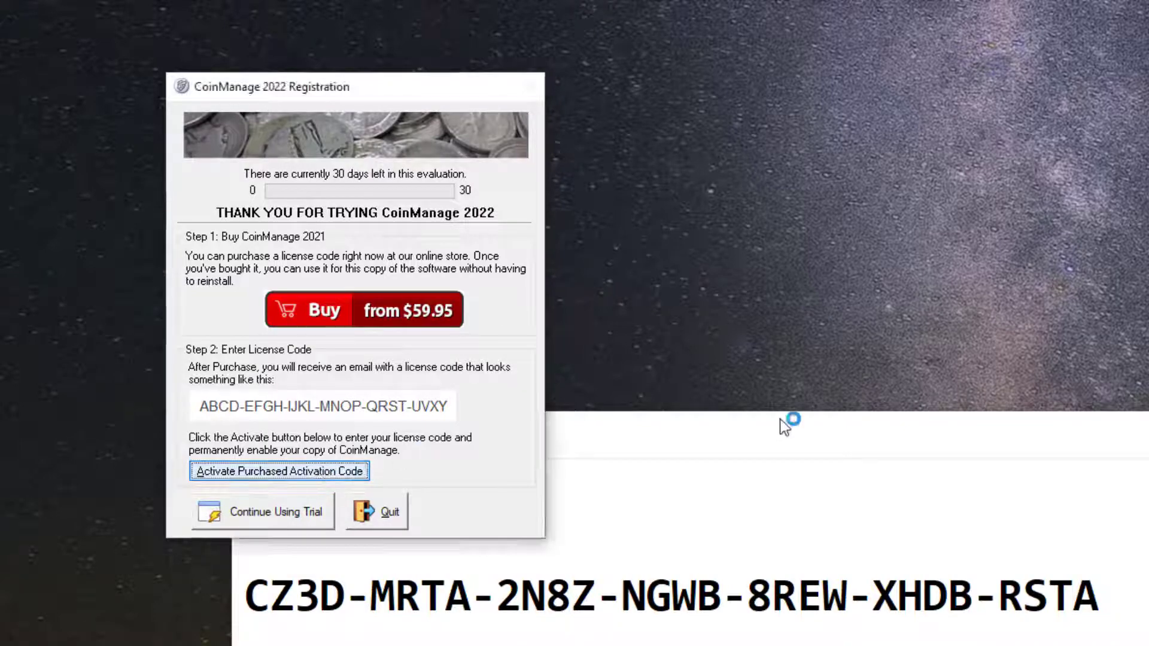
# Step: Start purchased-code activation and choose to activate CoinManage online
pyautogui.click(279, 471)
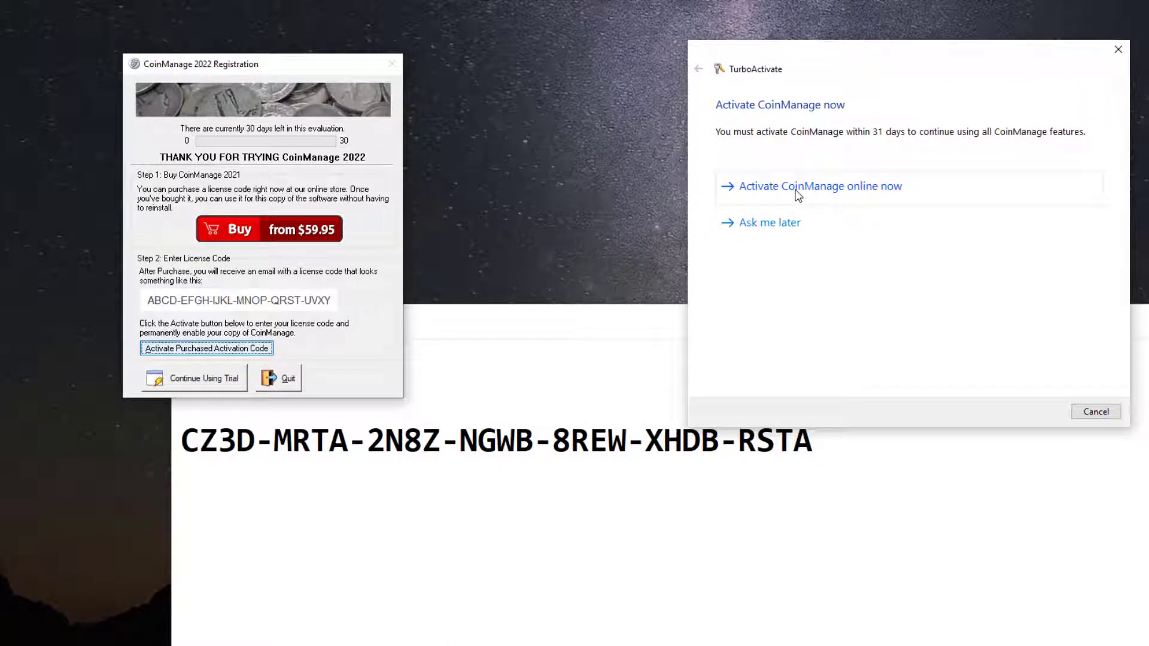
pyautogui.click(820, 186)
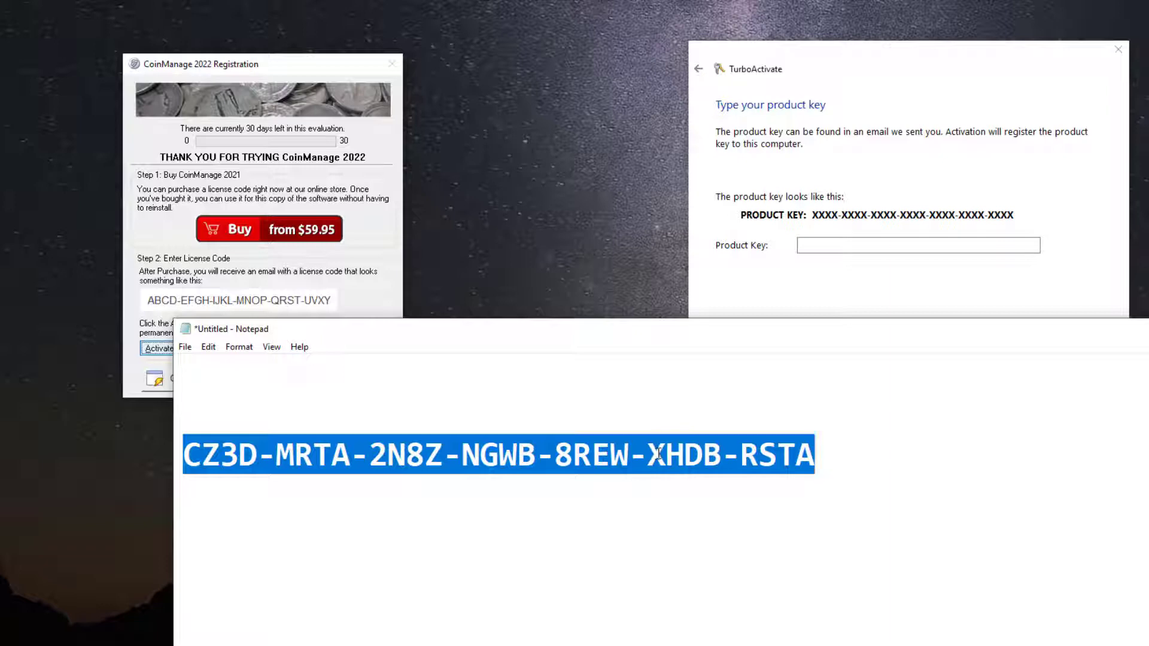
pyautogui.rightClick(658, 454)
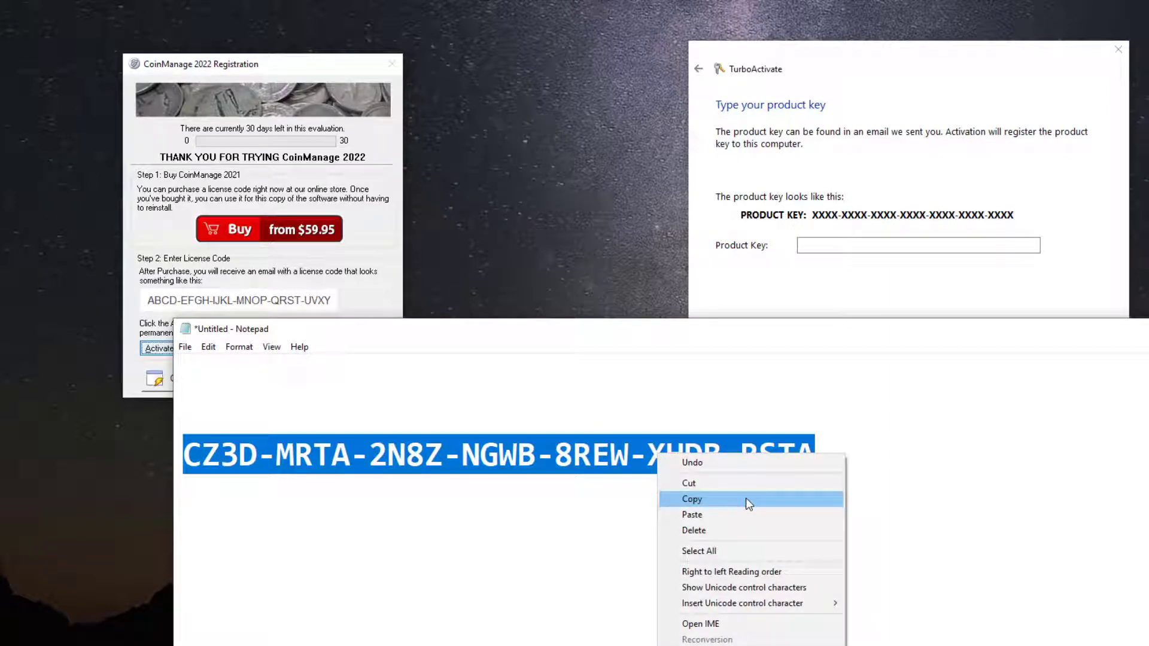
pyautogui.click(691, 499)
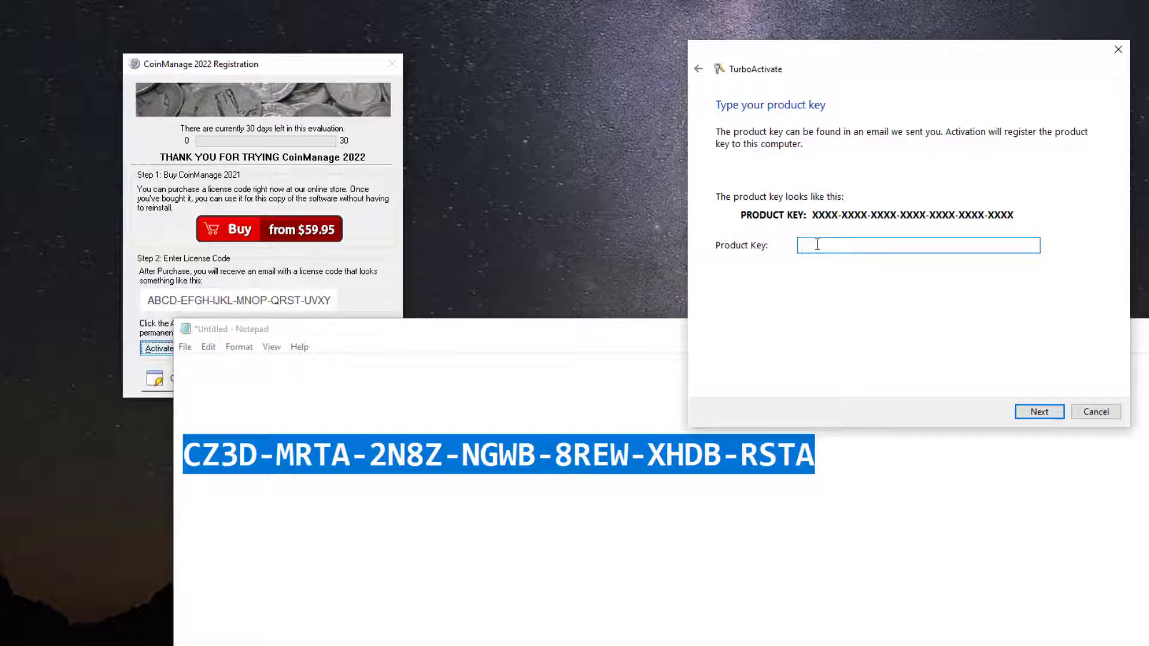
pyautogui.rightClick(814, 245)
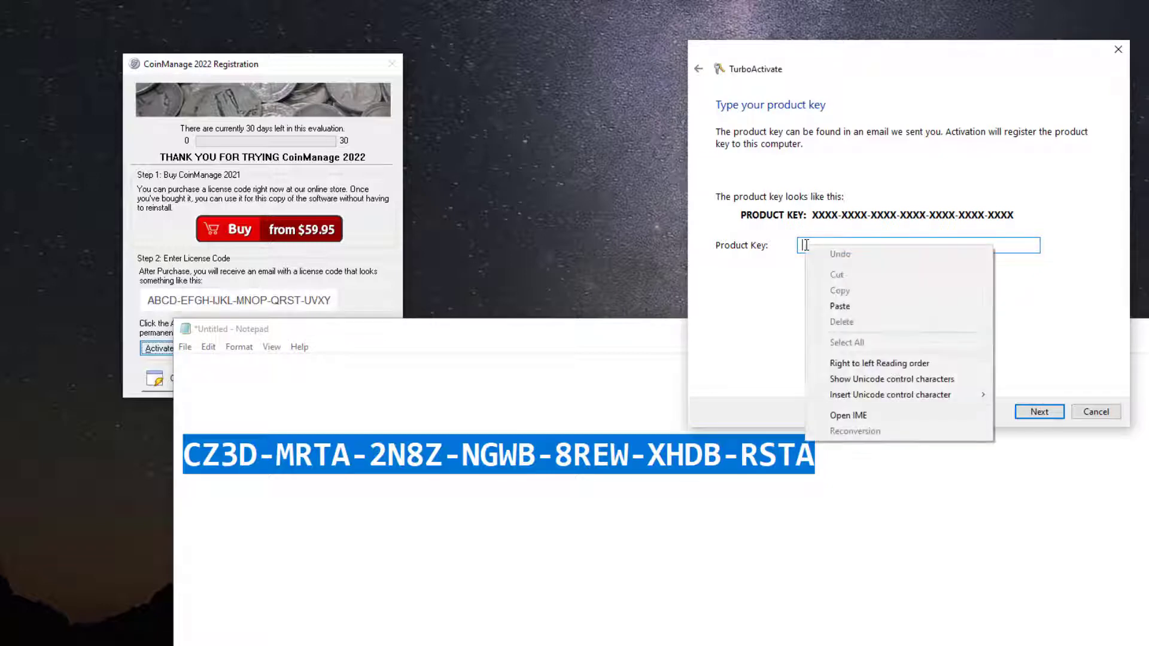
pyautogui.click(839, 306)
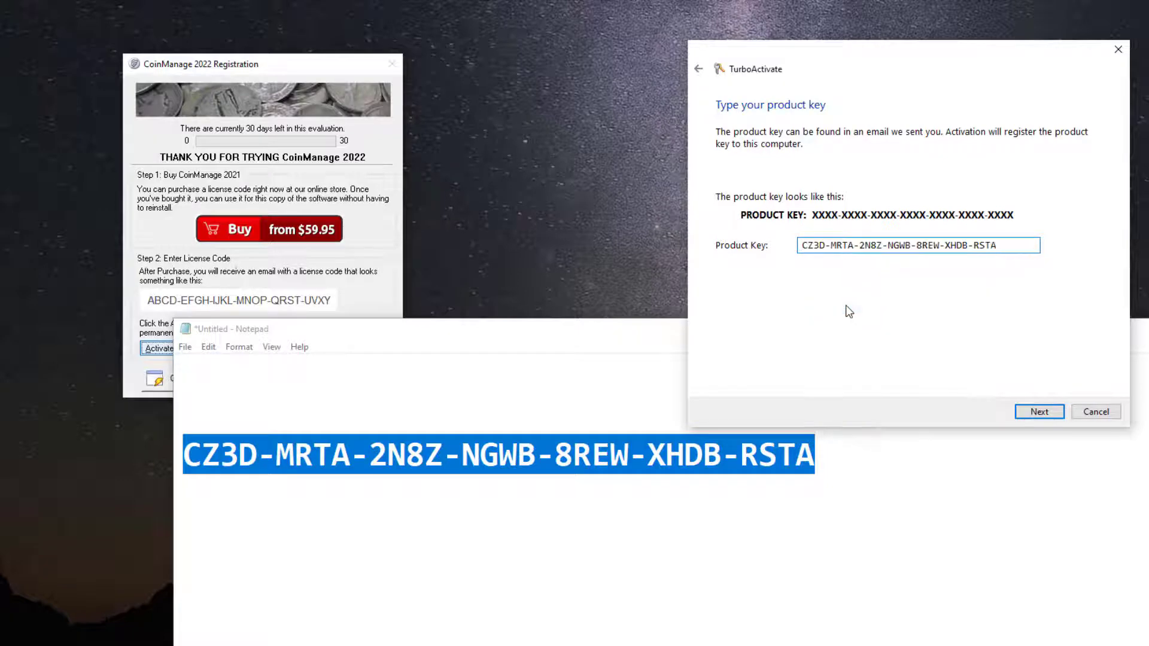
pyautogui.click(1038, 411)
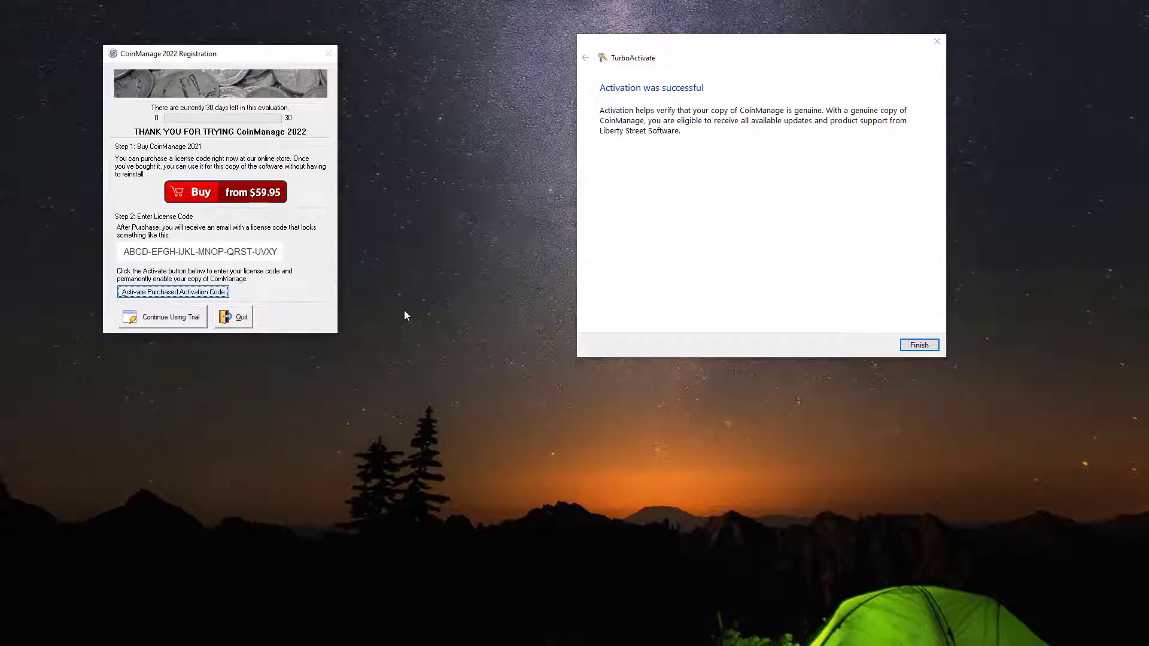
pyautogui.moveTo(411, 292)
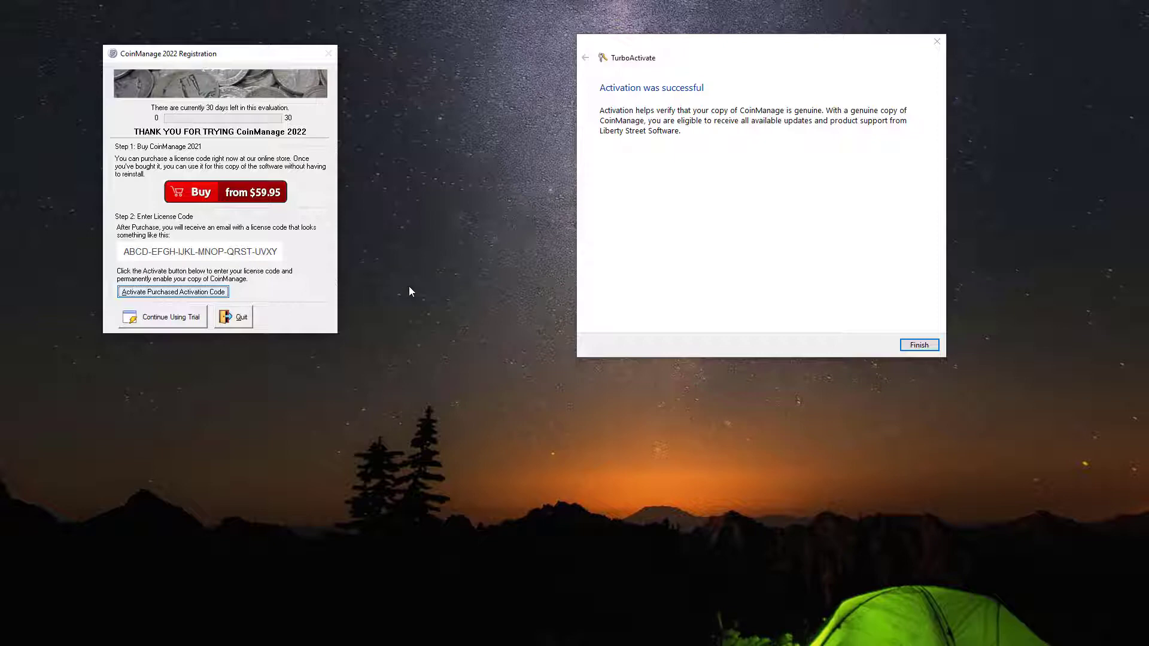
pyautogui.moveTo(427, 283)
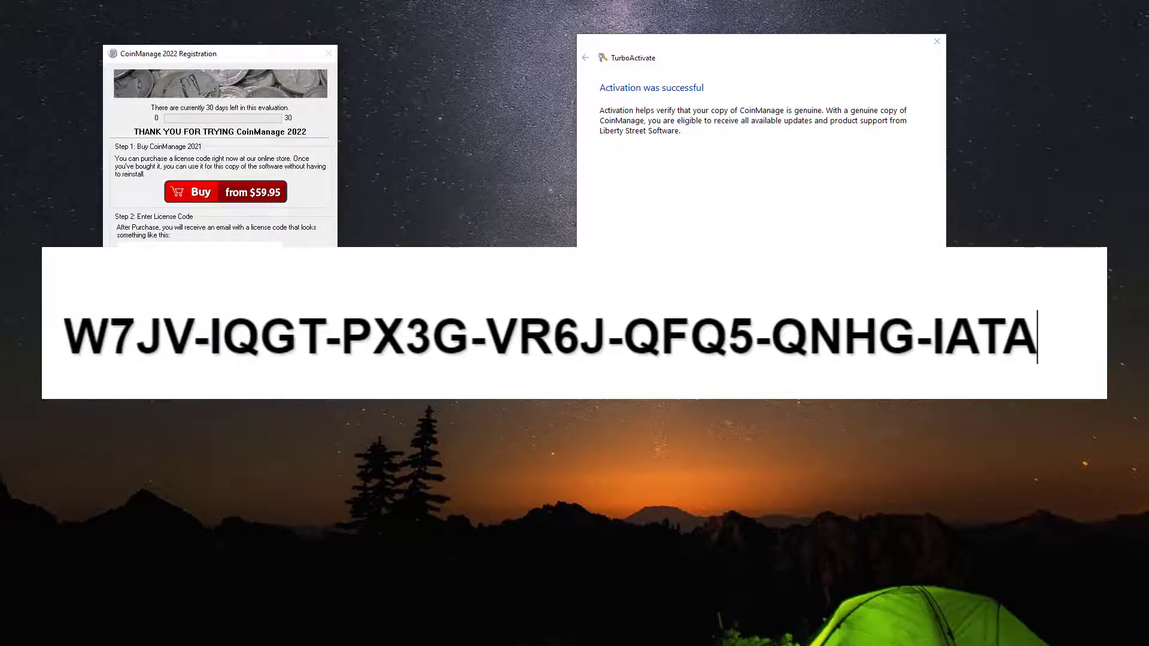
pyautogui.doubleClick(263, 337)
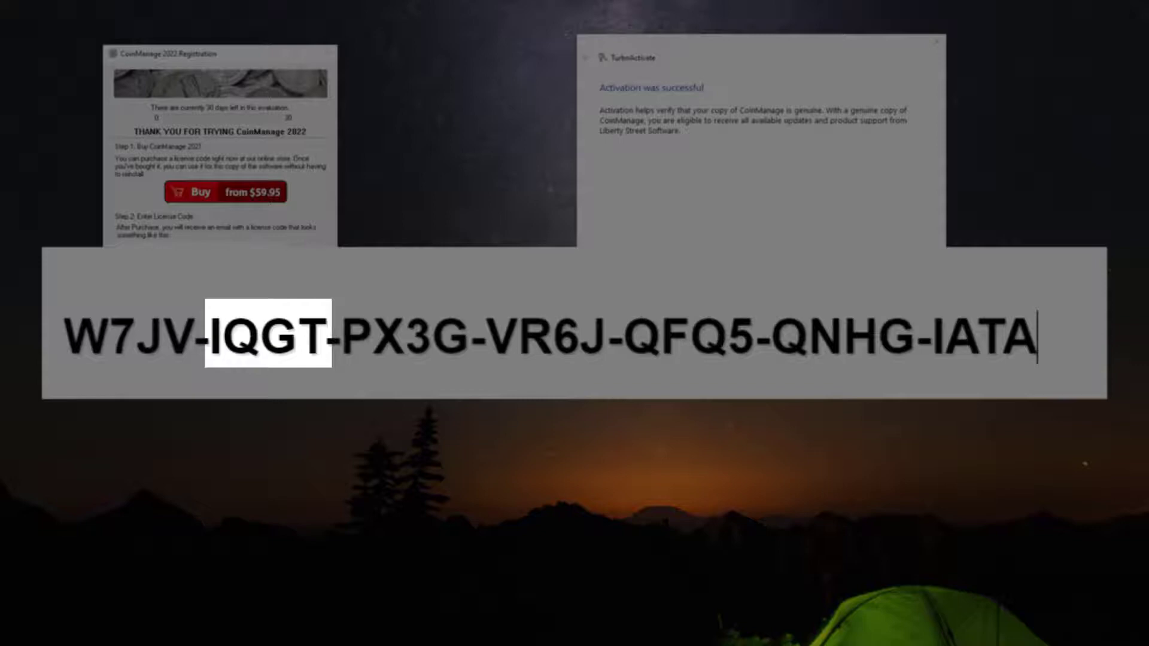